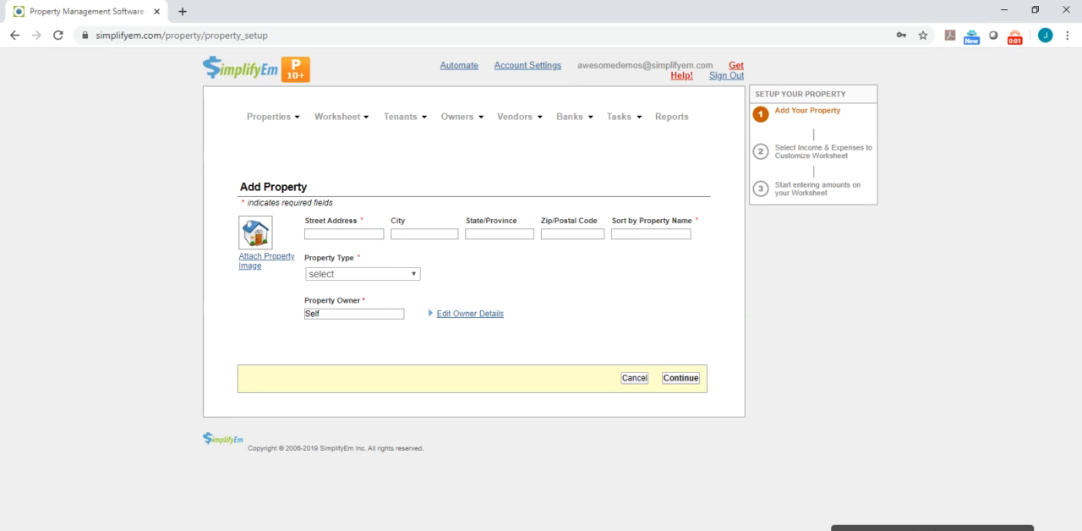
mouse_move(863, 325)
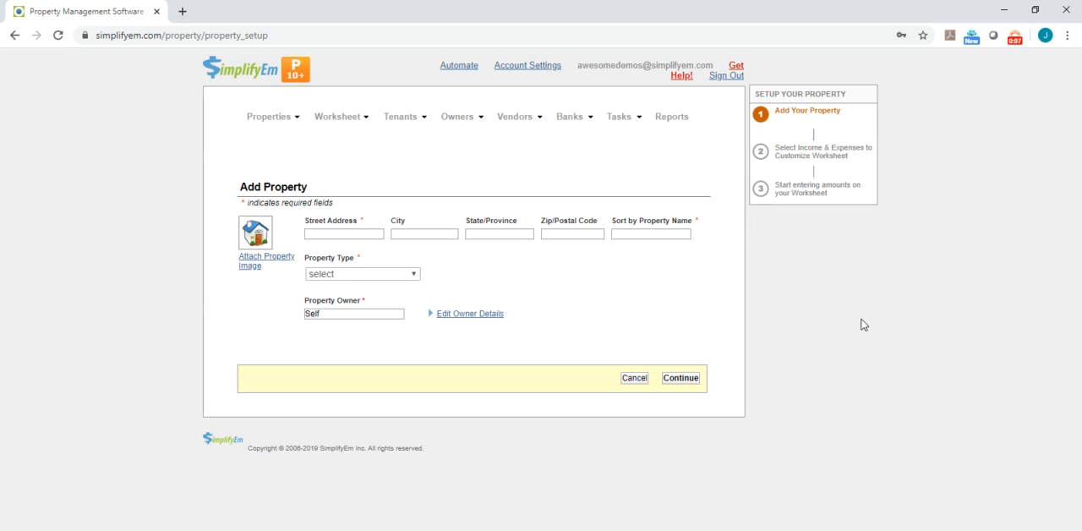
mouse_move(531, 301)
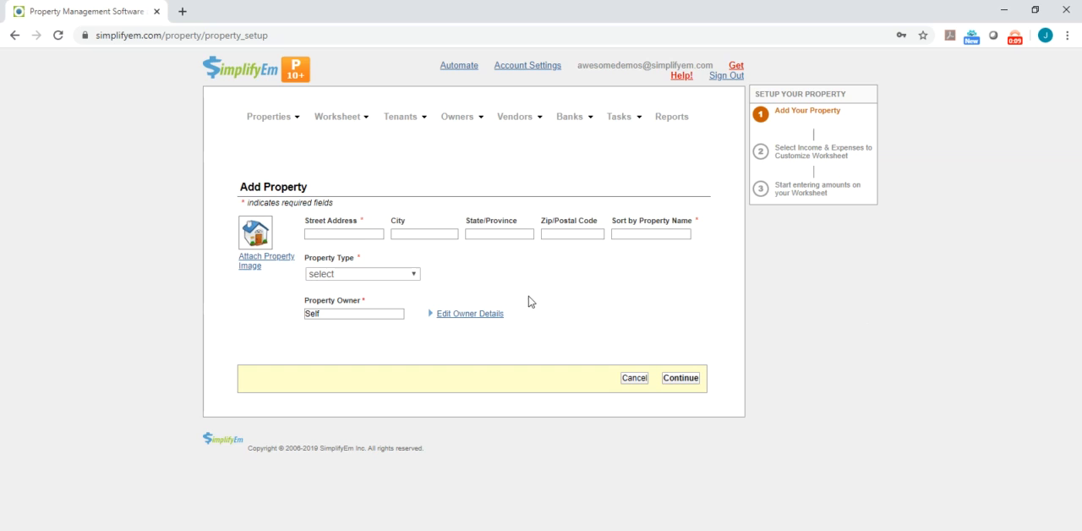
- Enter 123 Main St as a Single Family Home owned by Bob and continue
left_click(343, 234)
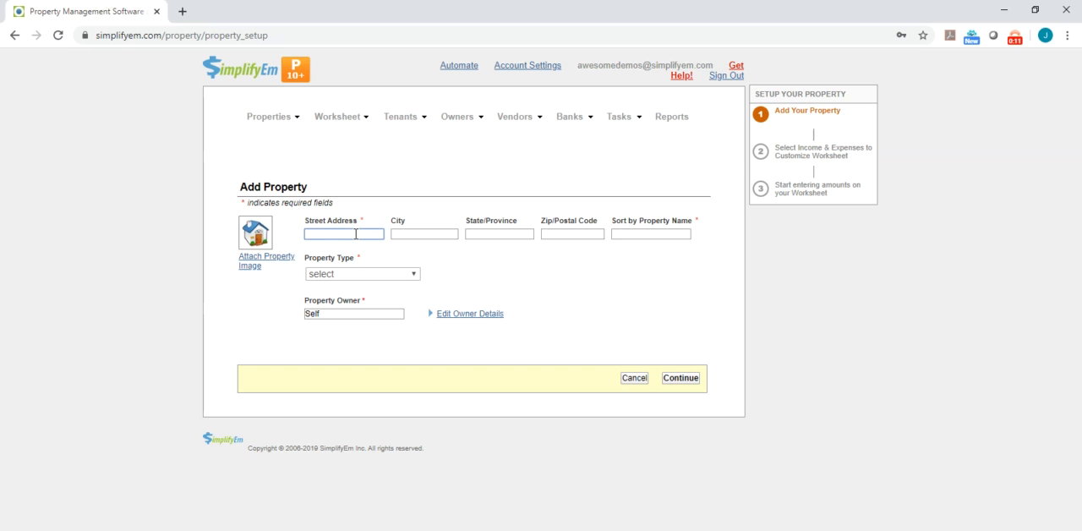
type("123 Main St")
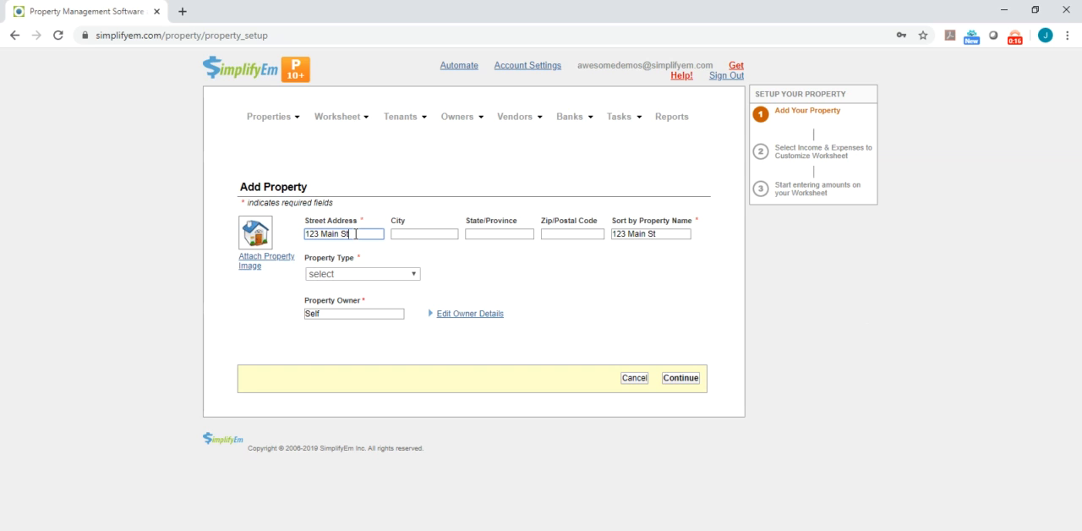
mouse_move(358, 280)
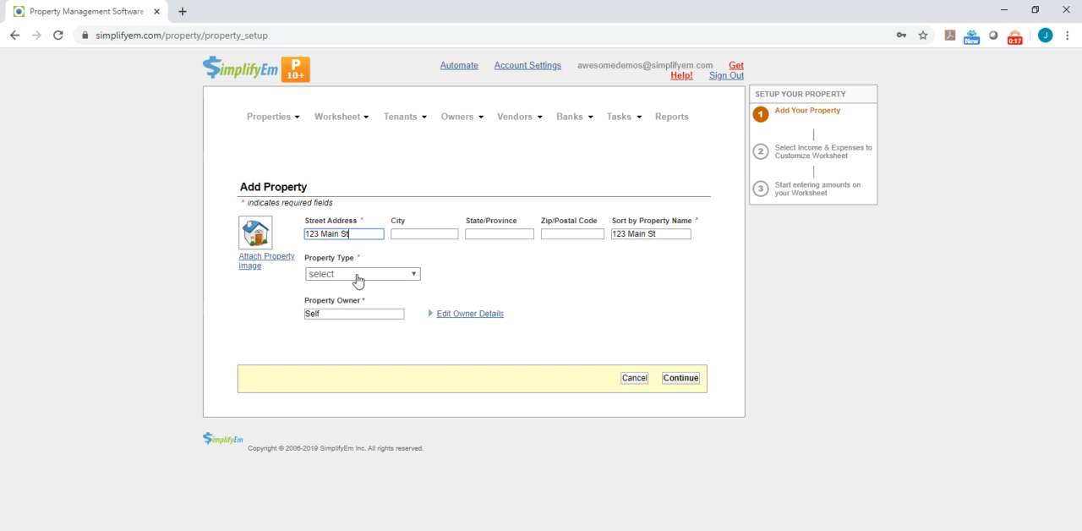
left_click(362, 274)
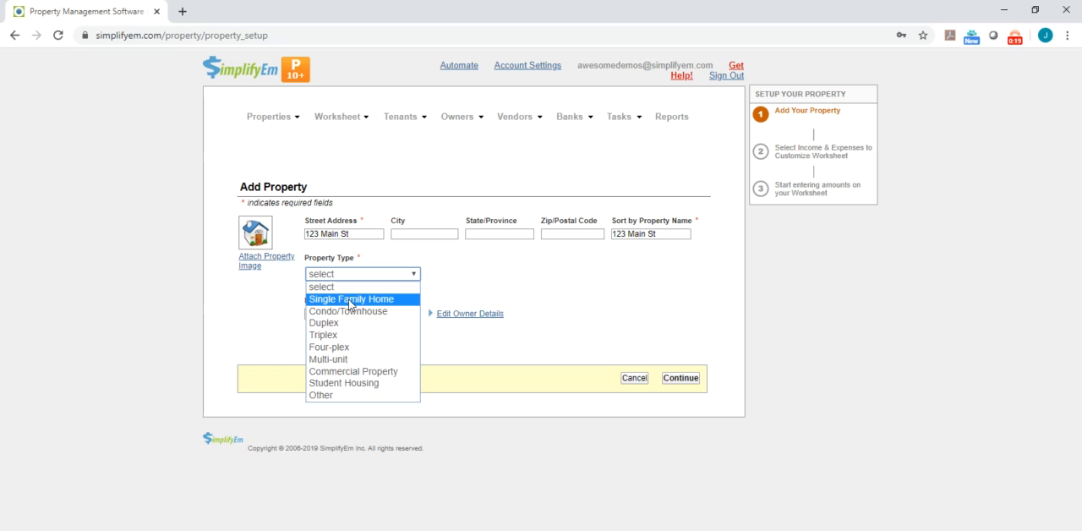
left_click(351, 297)
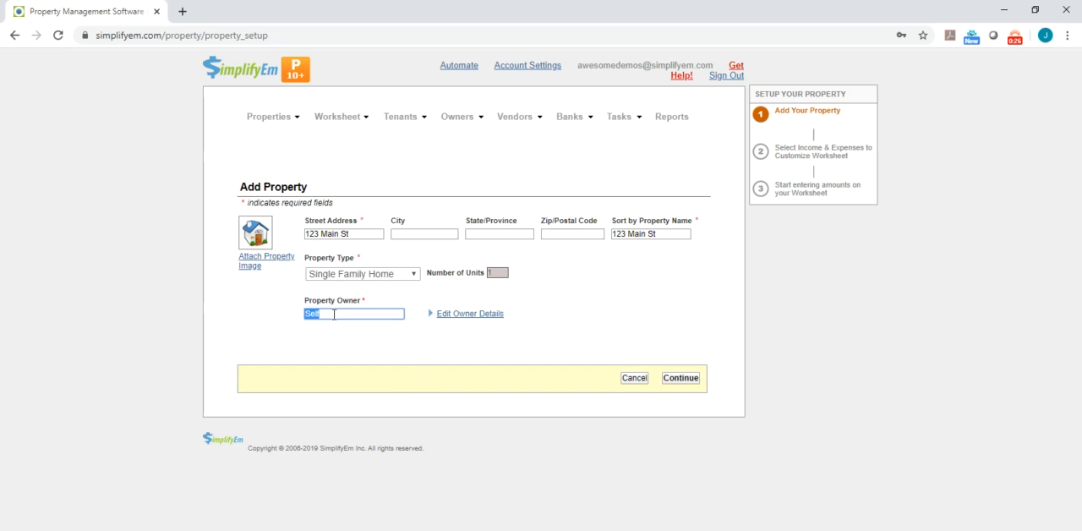
type("Bob")
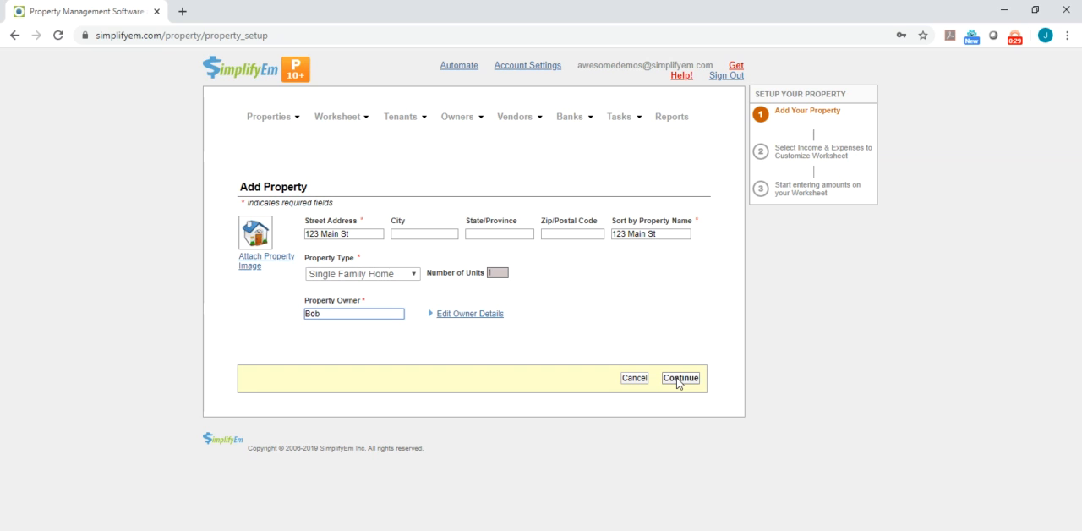
left_click(679, 378)
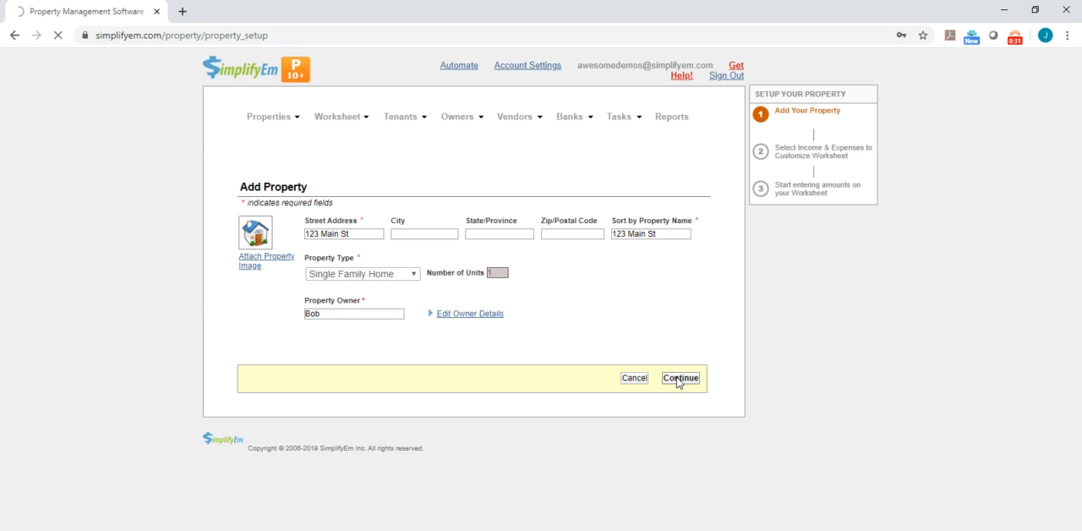
left_click(679, 378)
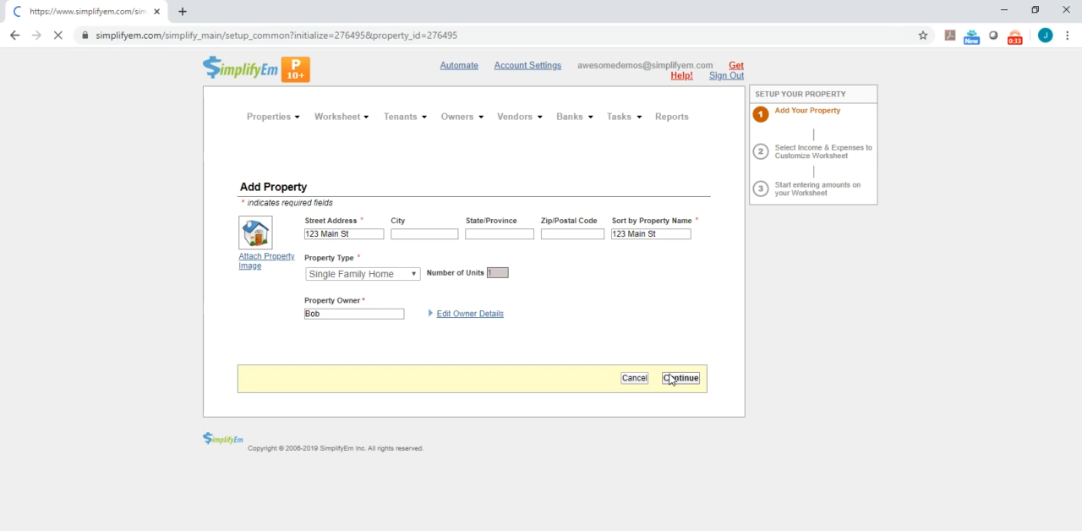
- Continue to the income and expense items step for 123 Main St
left_click(679, 378)
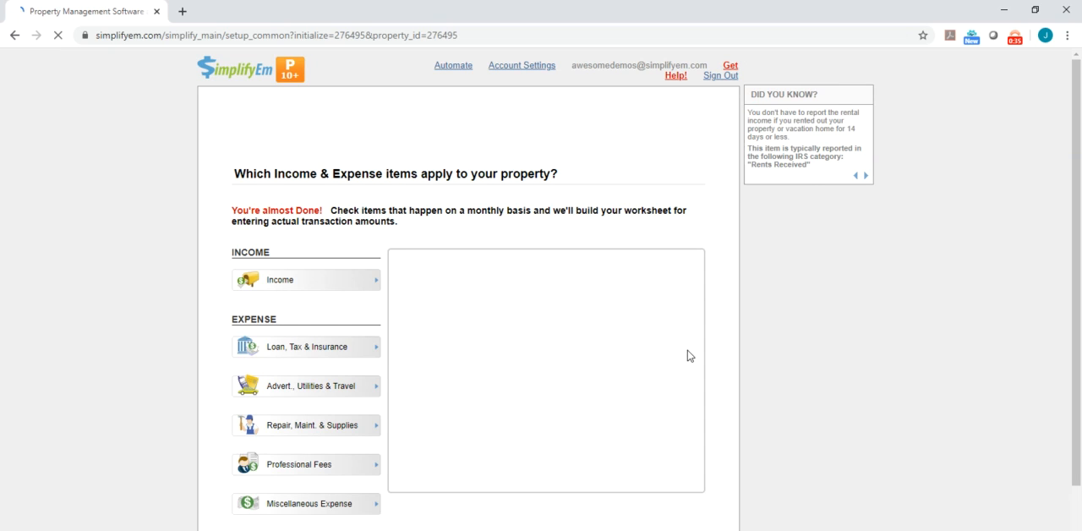
left_click(304, 281)
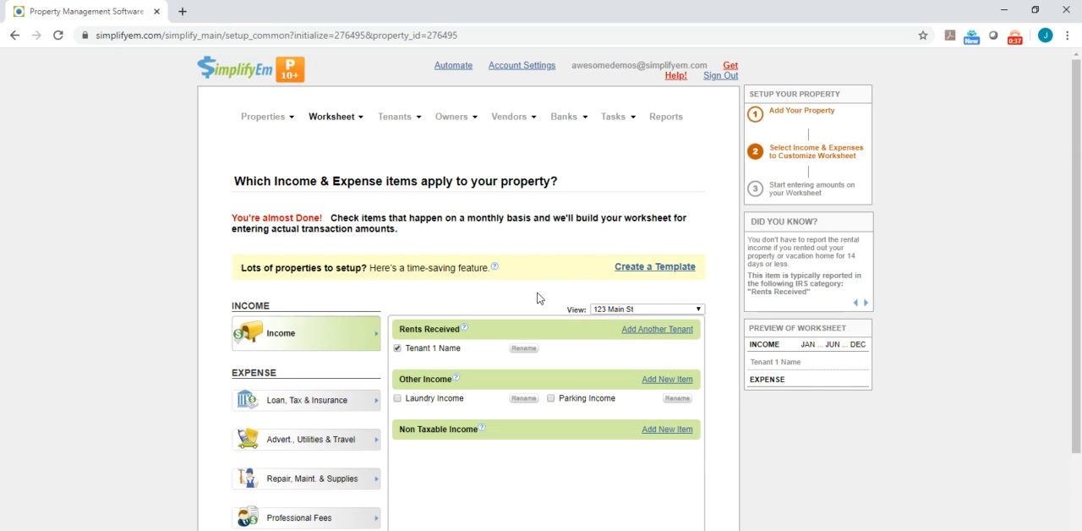
mouse_move(527, 304)
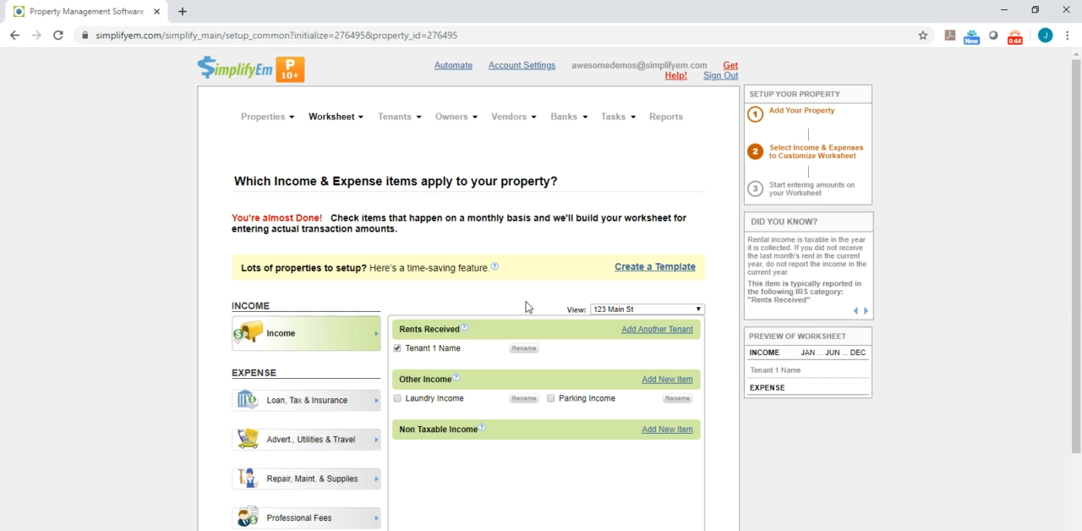
mouse_move(528, 304)
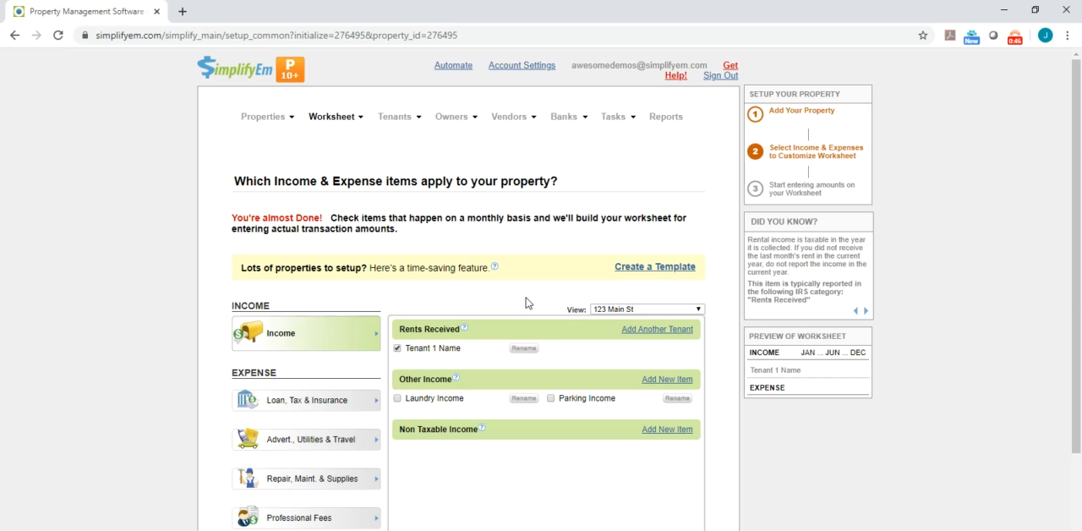
mouse_move(640, 279)
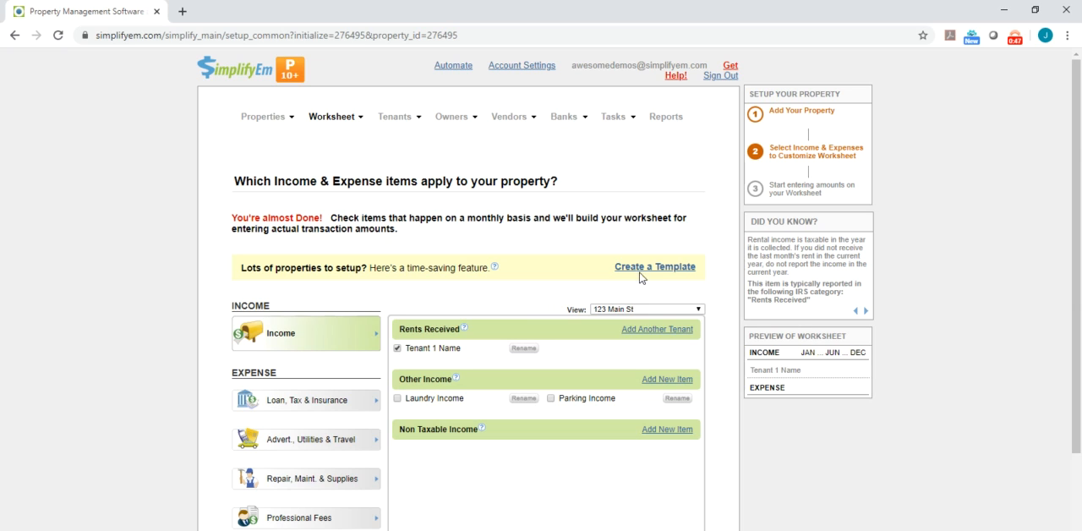
mouse_move(645, 257)
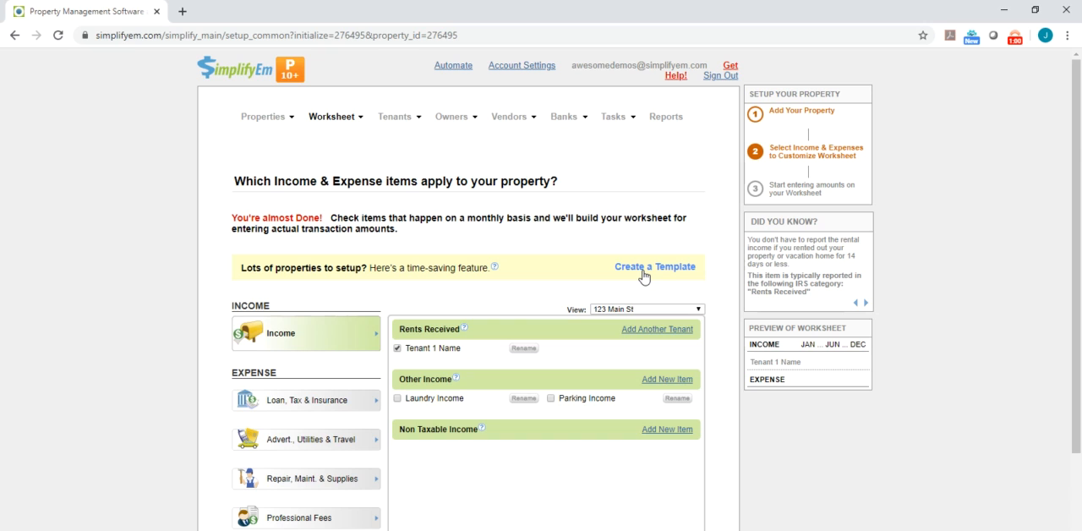
- Start a reusable template and mark Gas and Electric under Advert., Utilities & Travel
left_click(654, 267)
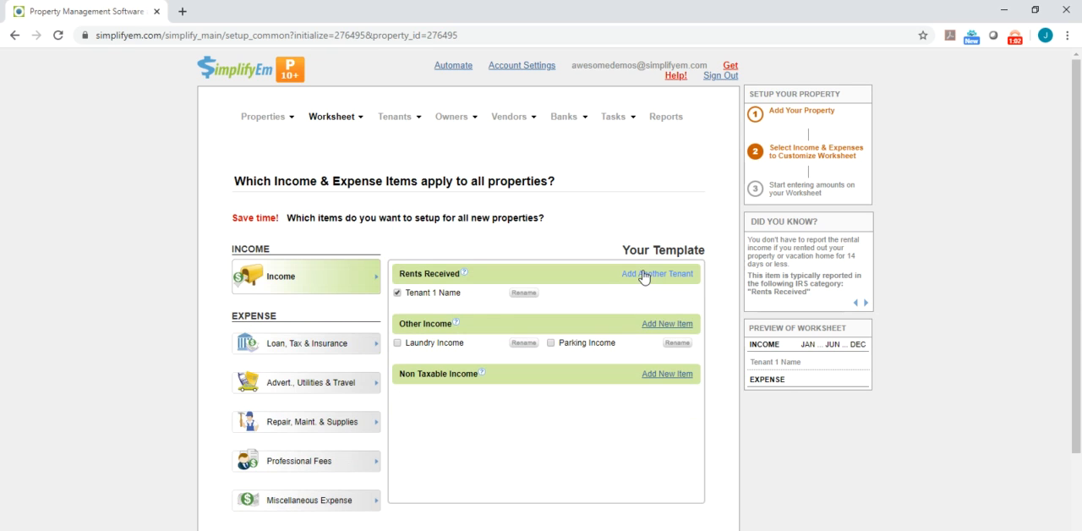
left_click(655, 274)
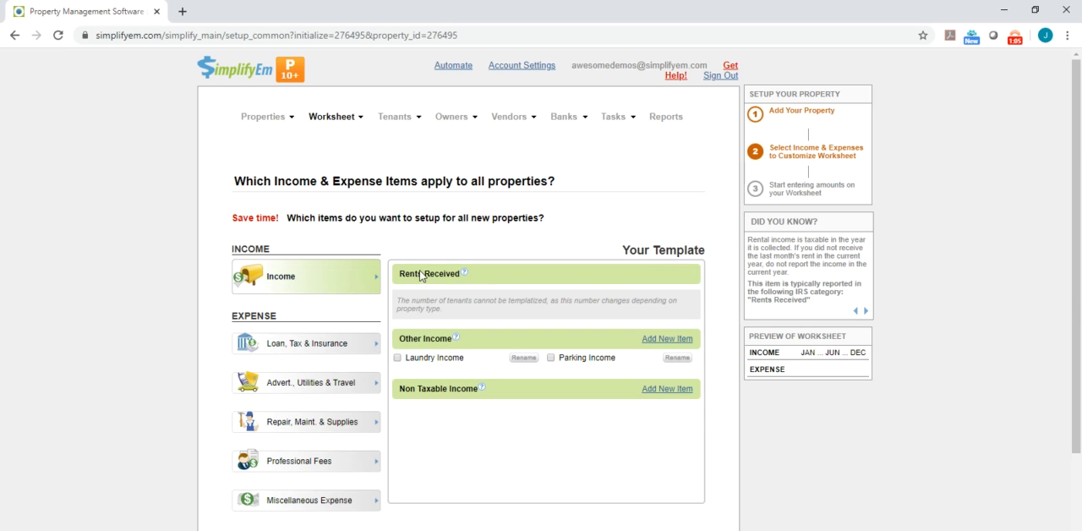
mouse_move(306, 343)
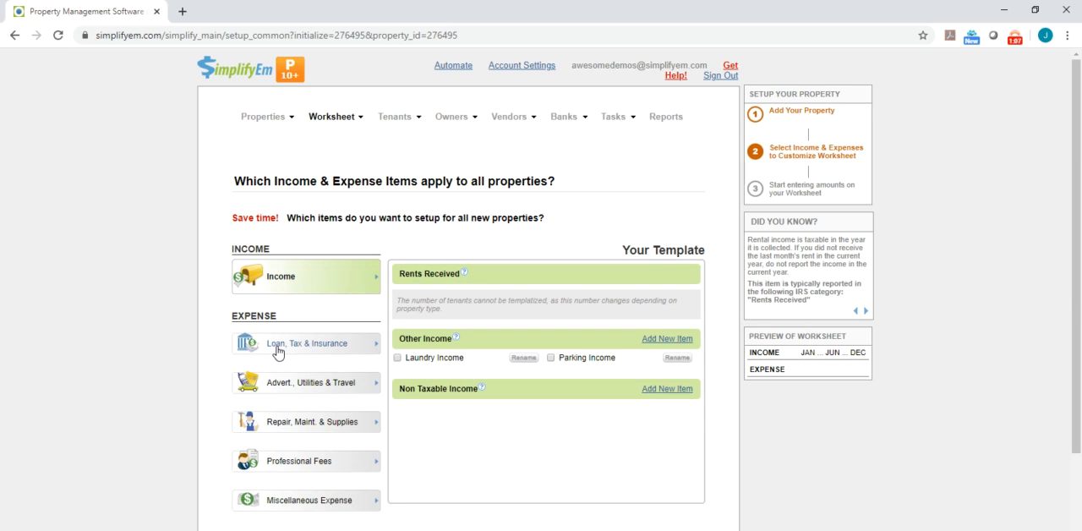
left_click(306, 343)
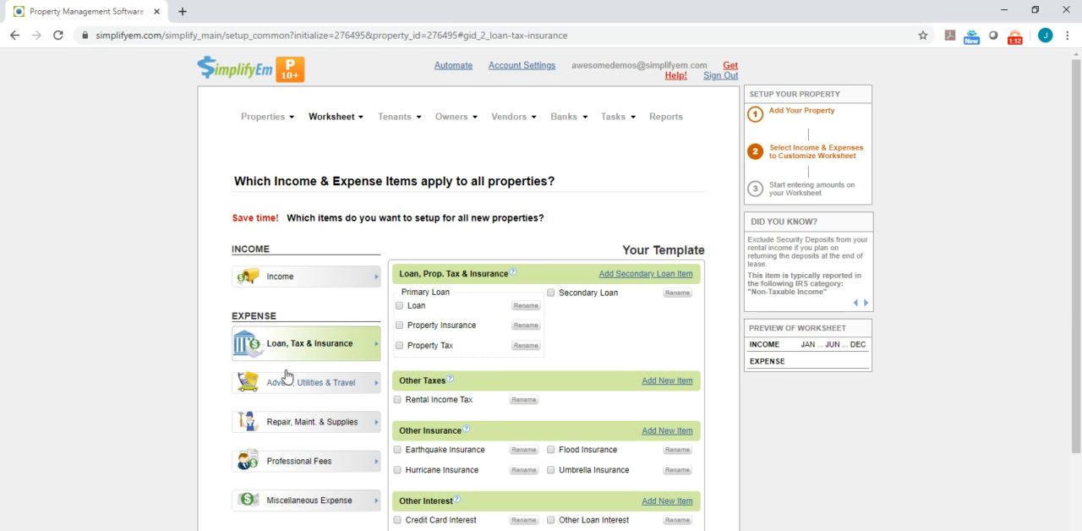
left_click(304, 382)
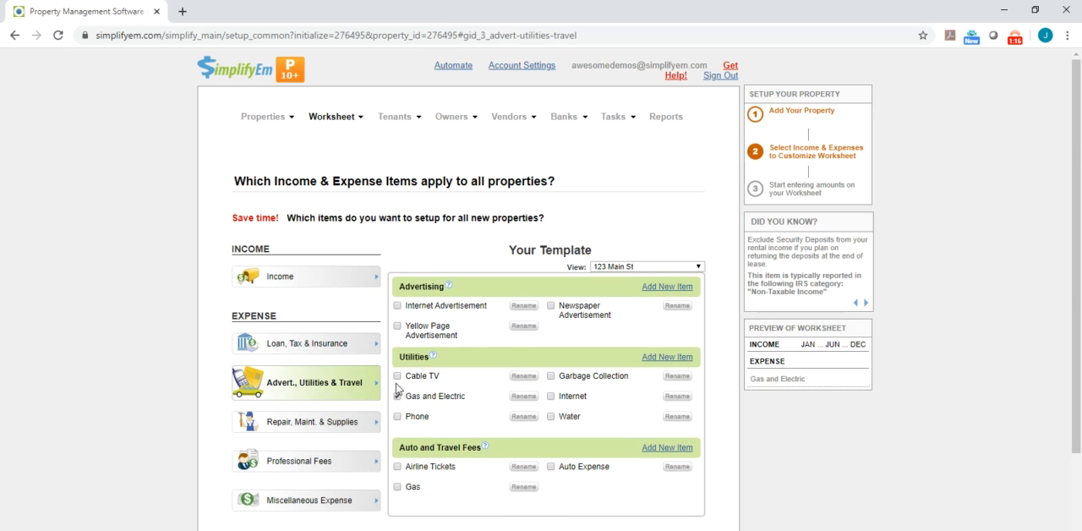
left_click(397, 396)
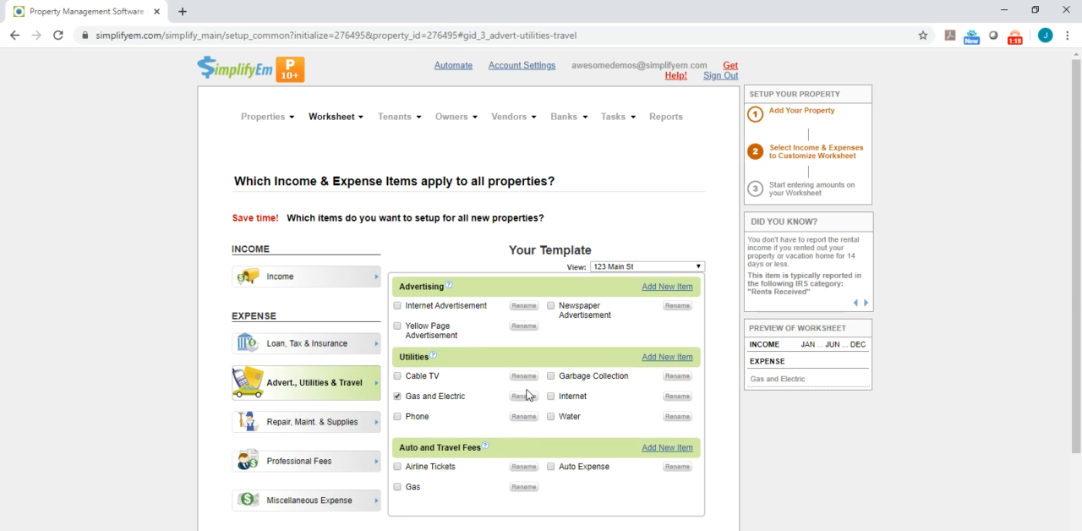
mouse_move(595, 300)
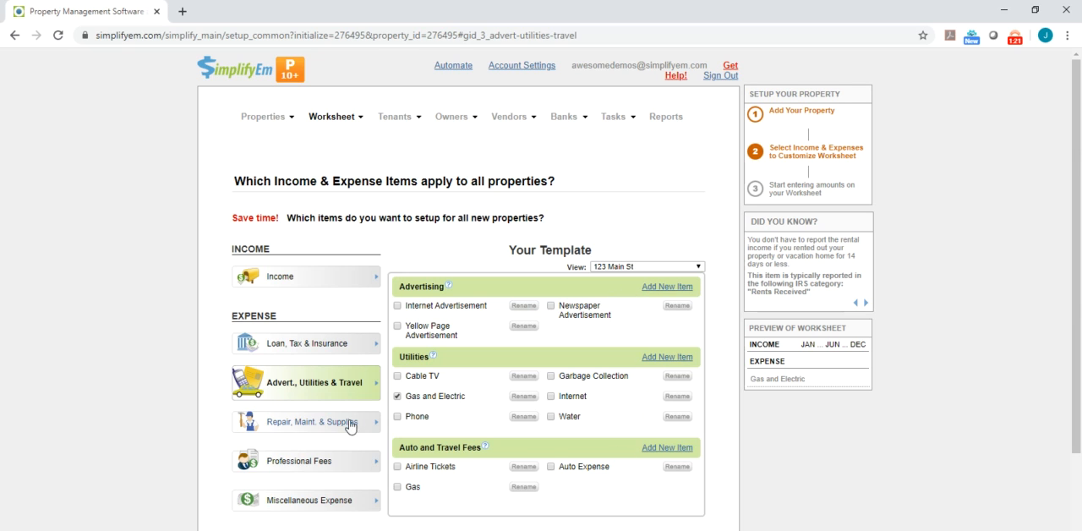
- Mark Gardener and Handyman under Repair, Maint. & Supplies as expense items
left_click(304, 421)
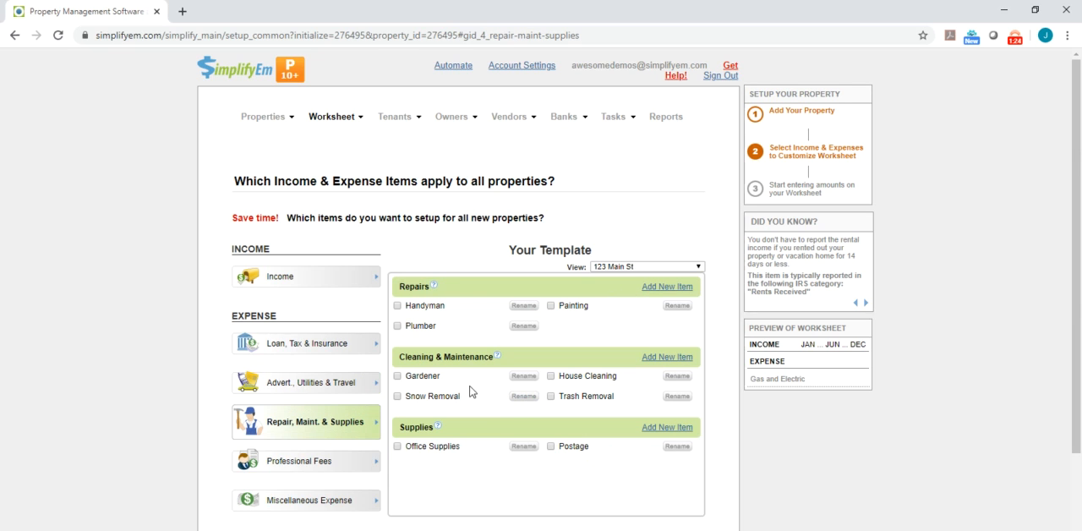
left_click(397, 375)
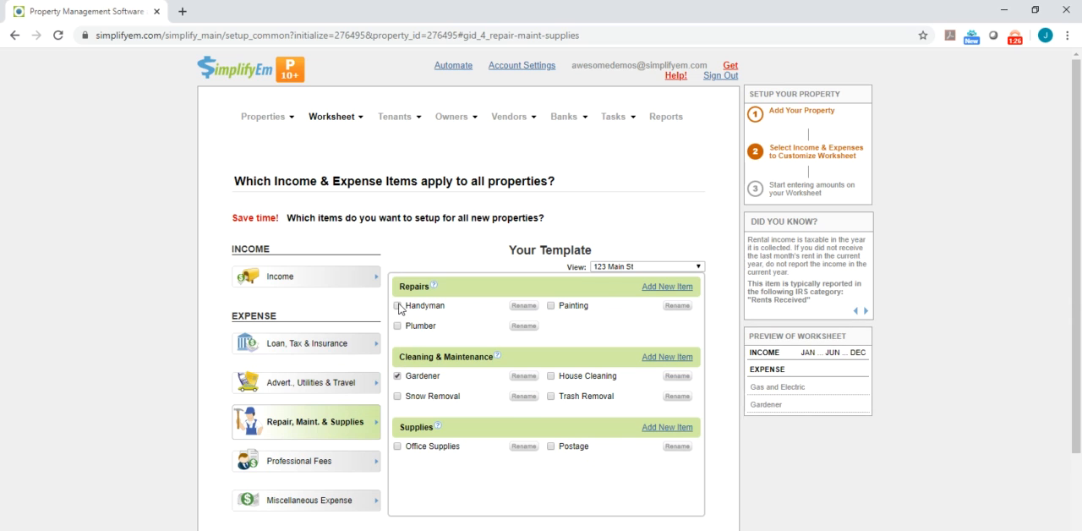
left_click(297, 460)
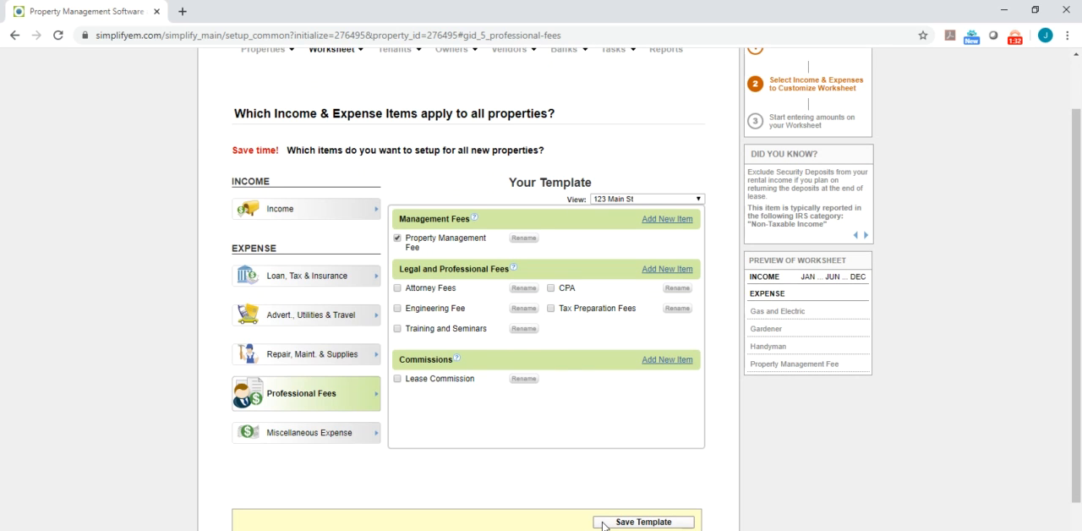
- Save the chosen expense items as the template
left_click(644, 520)
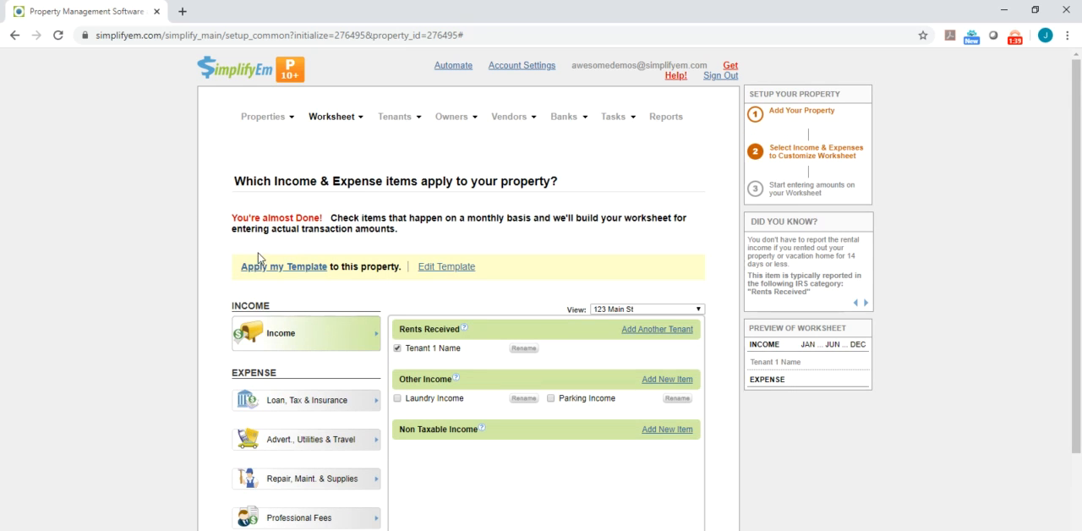
mouse_move(402, 277)
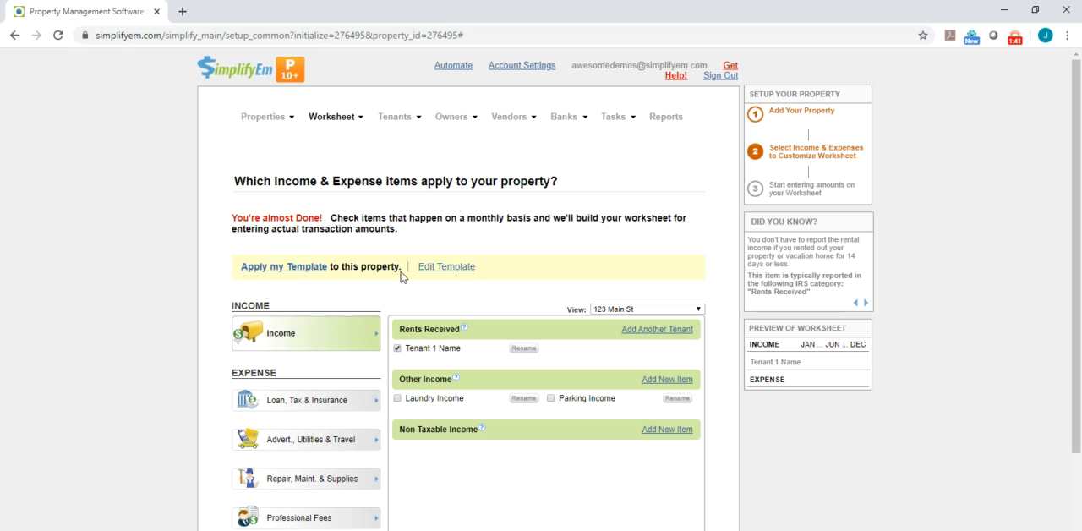
mouse_move(437, 280)
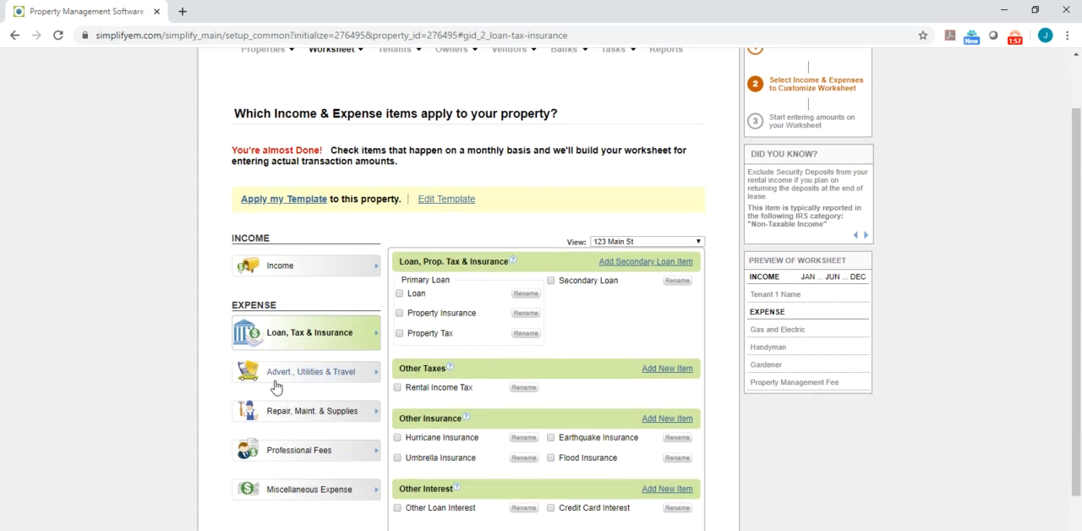
- Review the pre-checked repair and professional fee items, including Property Management Fee
left_click(311, 372)
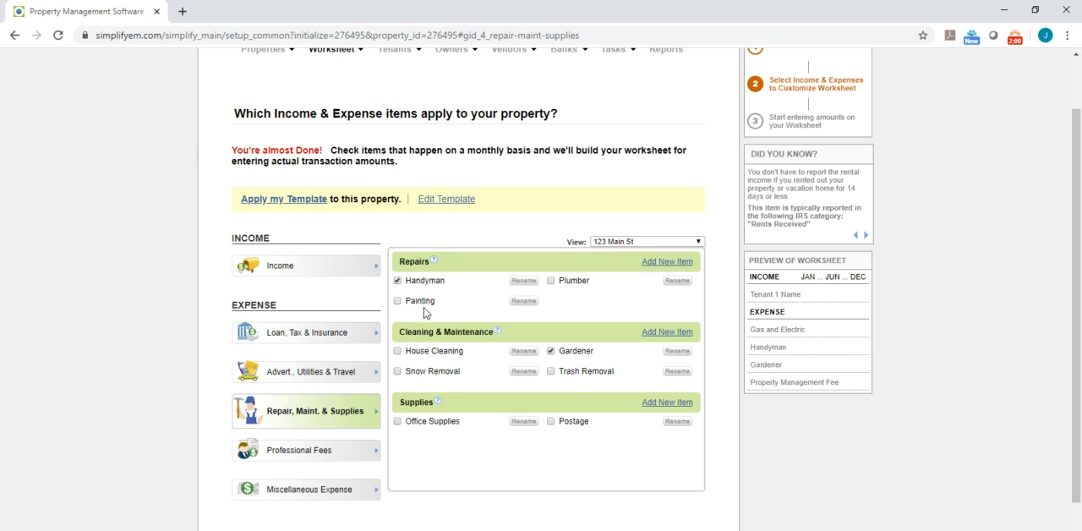
left_click(301, 450)
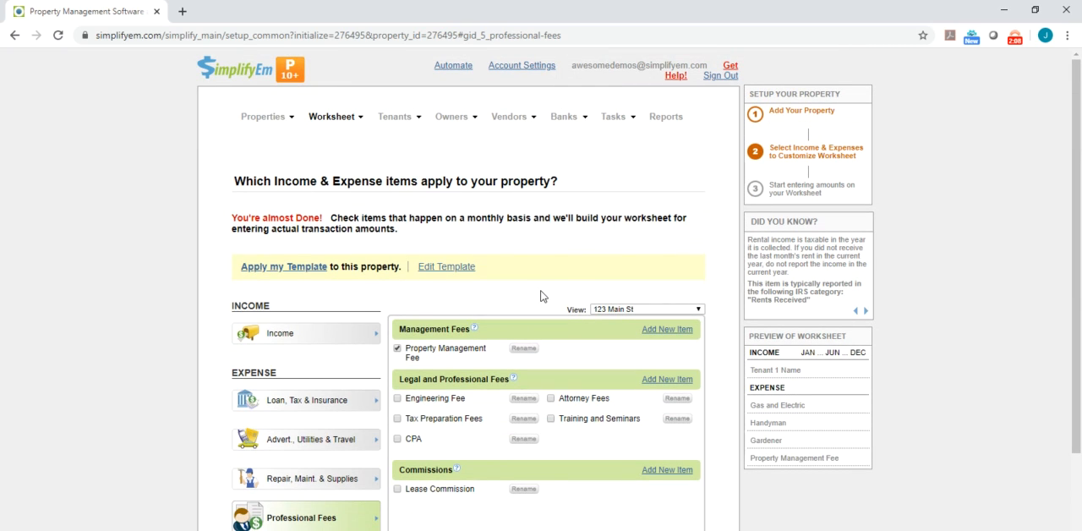
mouse_move(555, 297)
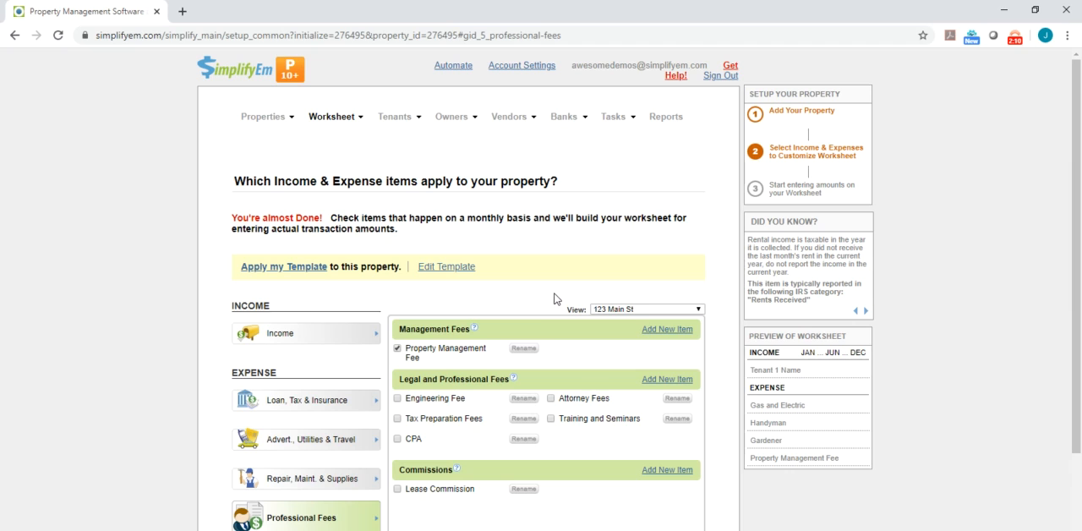
left_click(865, 305)
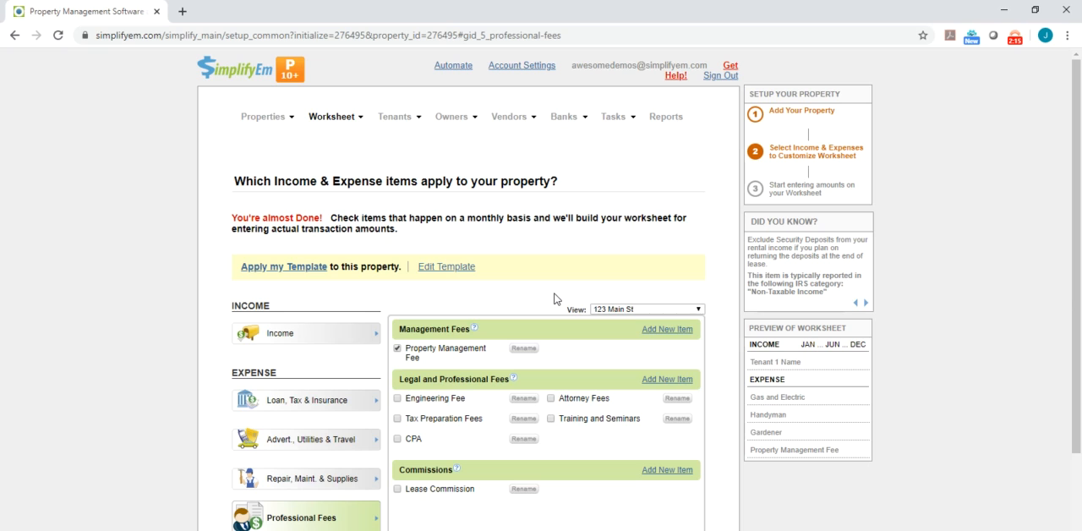
mouse_move(830, 185)
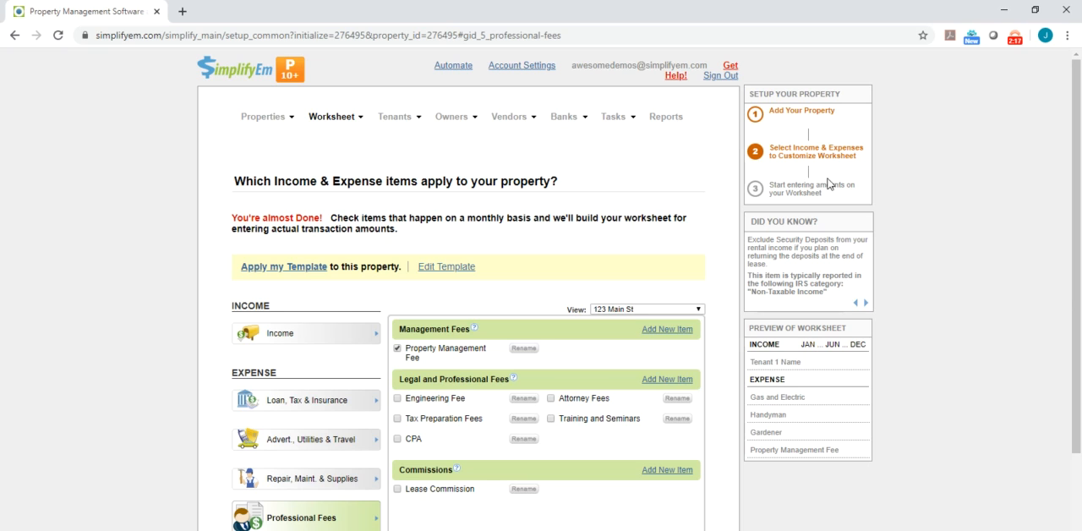